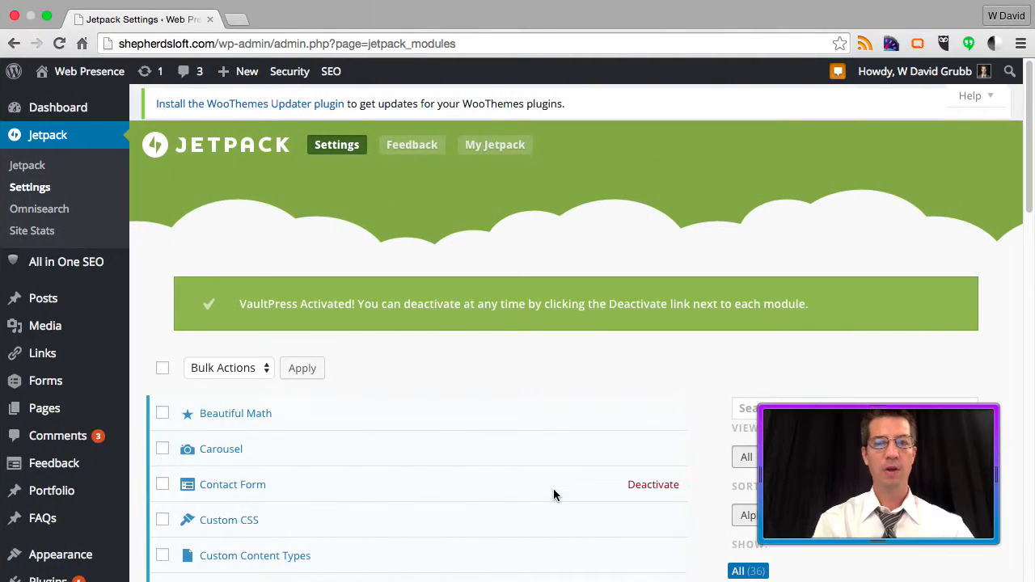
{"action": "mouse_move", "coordinate": [191, 201]}
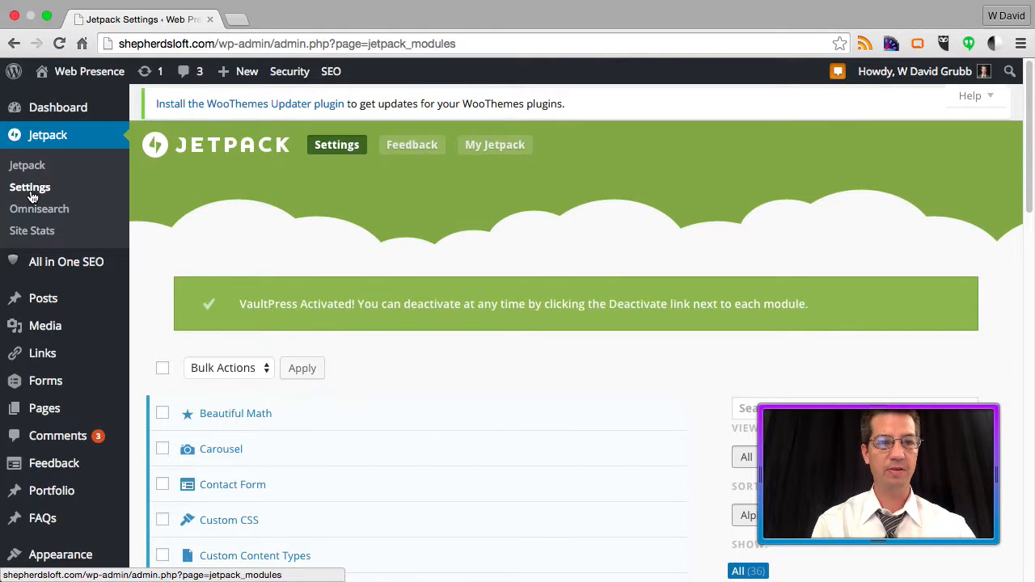
- Select all Jetpack modules and choose Deactivate as the bulk action
{"action": "scroll", "scroll_direction": "down", "scroll_amount": 3}
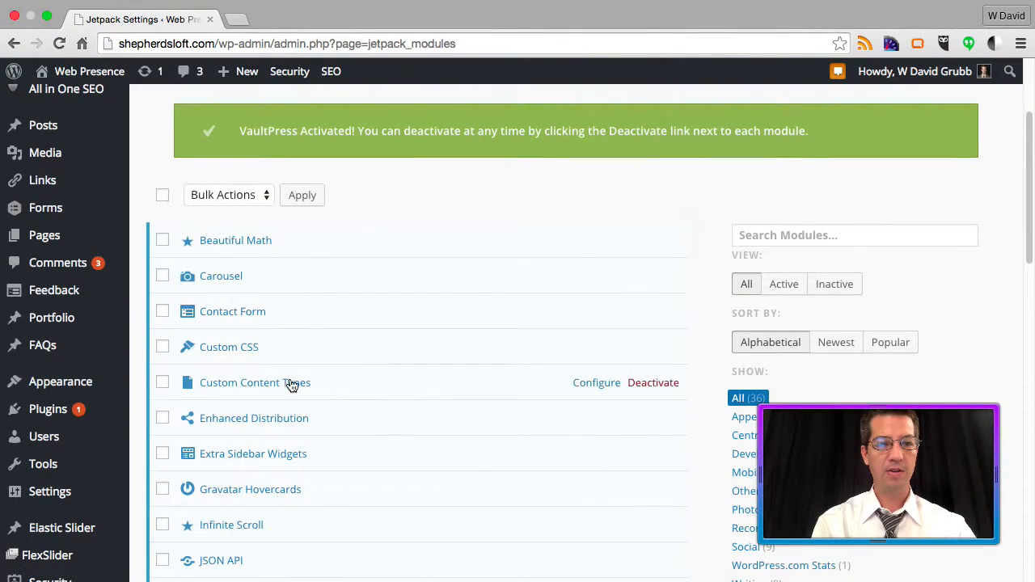
{"action": "scroll", "scroll_direction": "down", "scroll_amount": 3}
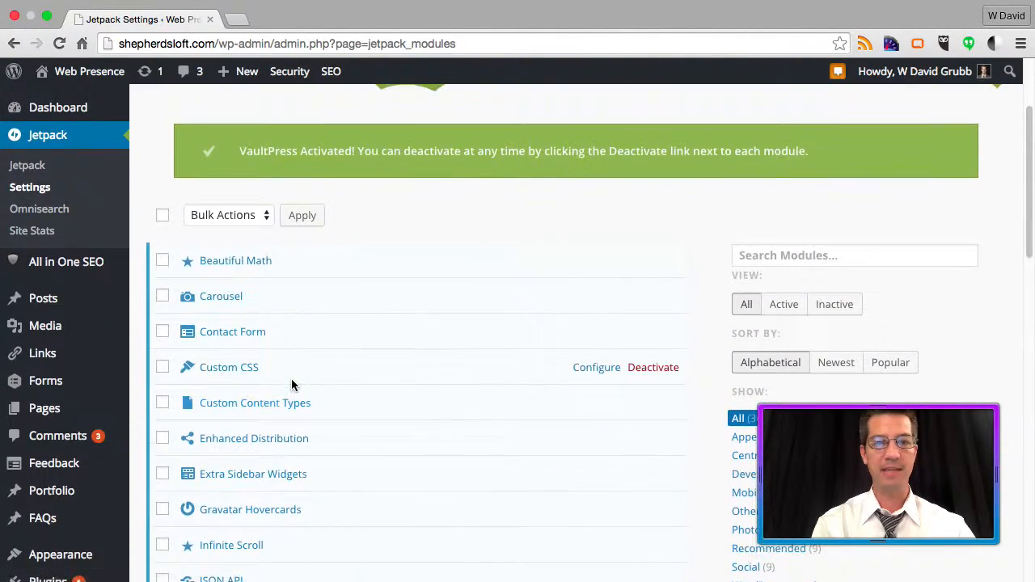
{"action": "left_click", "coordinate": [161, 215]}
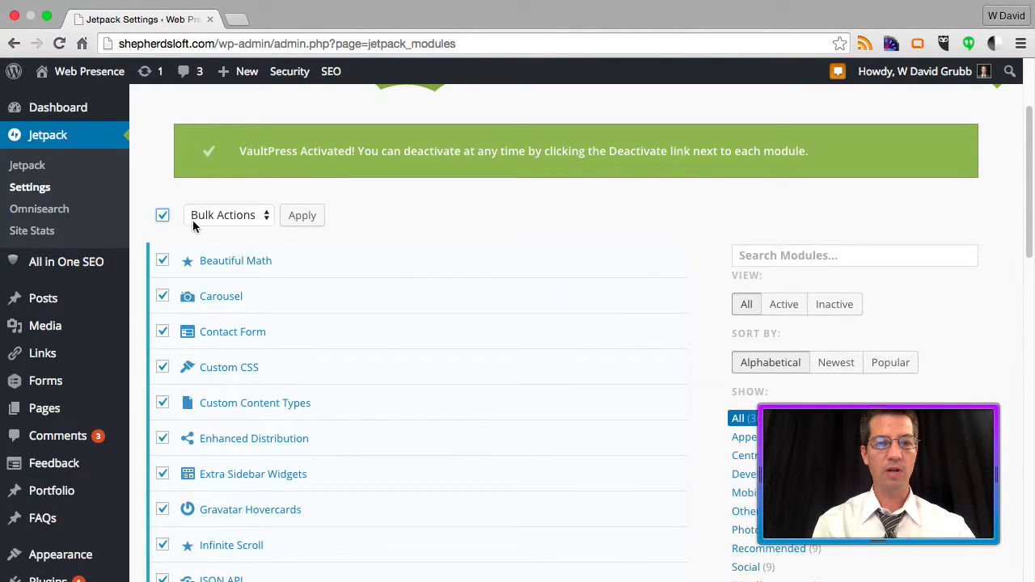
{"action": "left_click", "coordinate": [230, 213]}
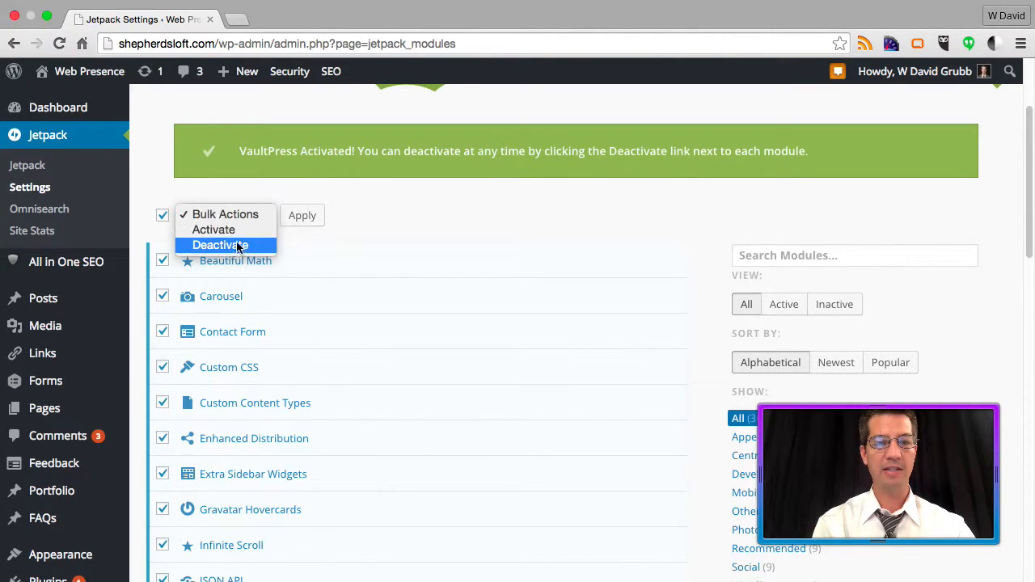
{"action": "left_click", "coordinate": [219, 246]}
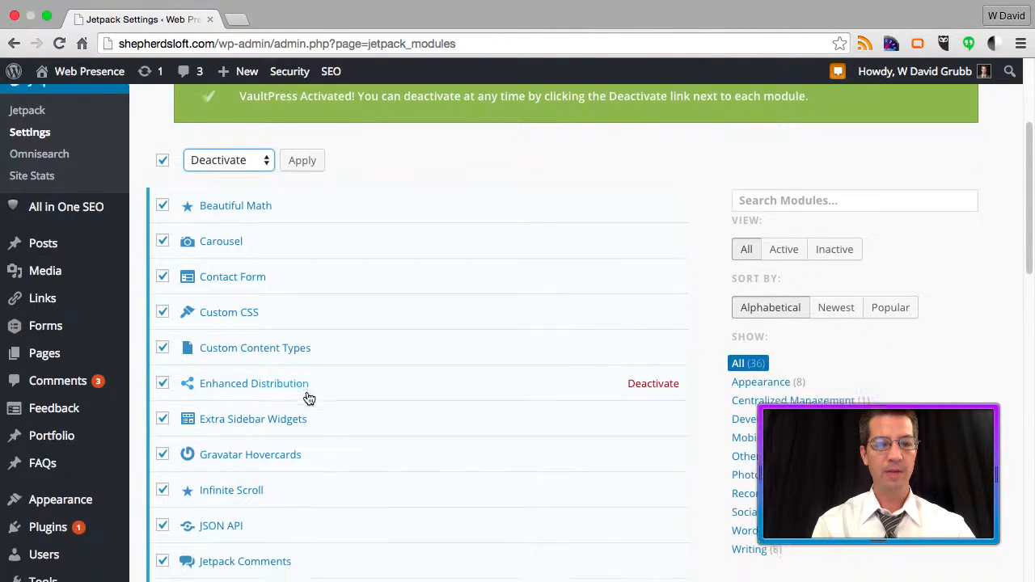
- Untick Jetpack Single Sign On so it stays out of the bulk deactivation
{"action": "scroll", "scroll_direction": "down", "scroll_amount": 3}
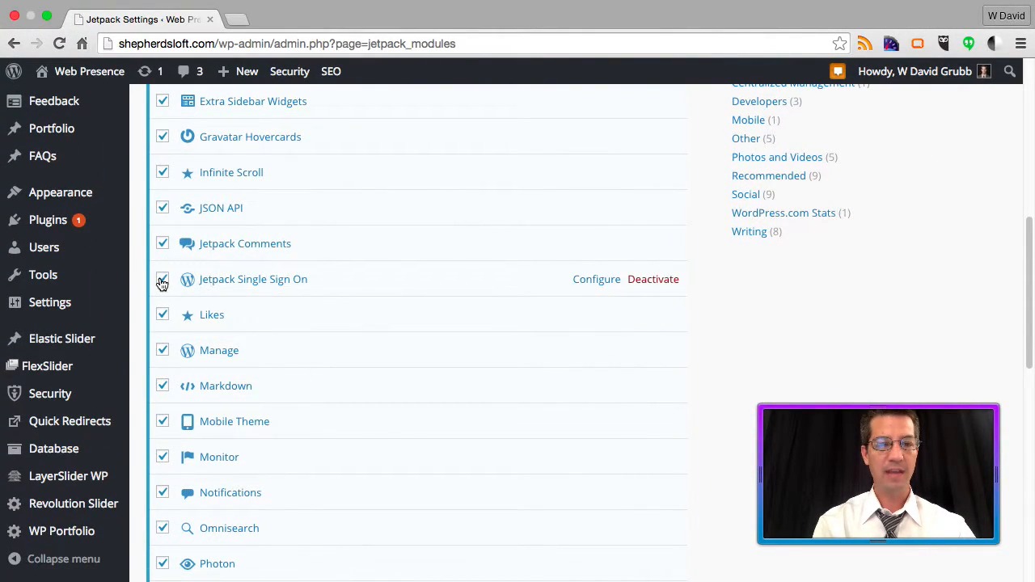
{"action": "left_click", "coordinate": [162, 278]}
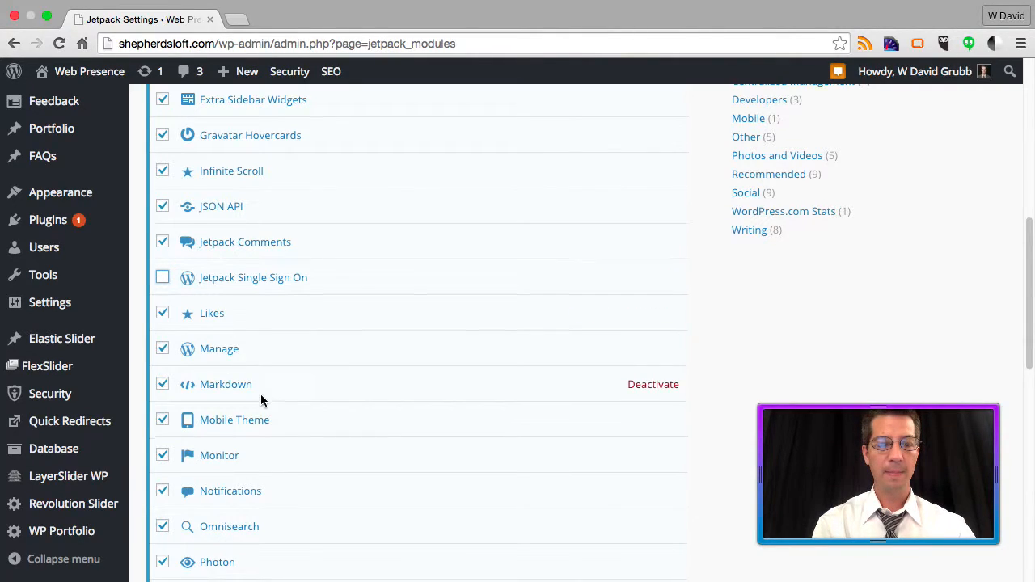
{"action": "scroll", "scroll_direction": "down", "scroll_amount": 3}
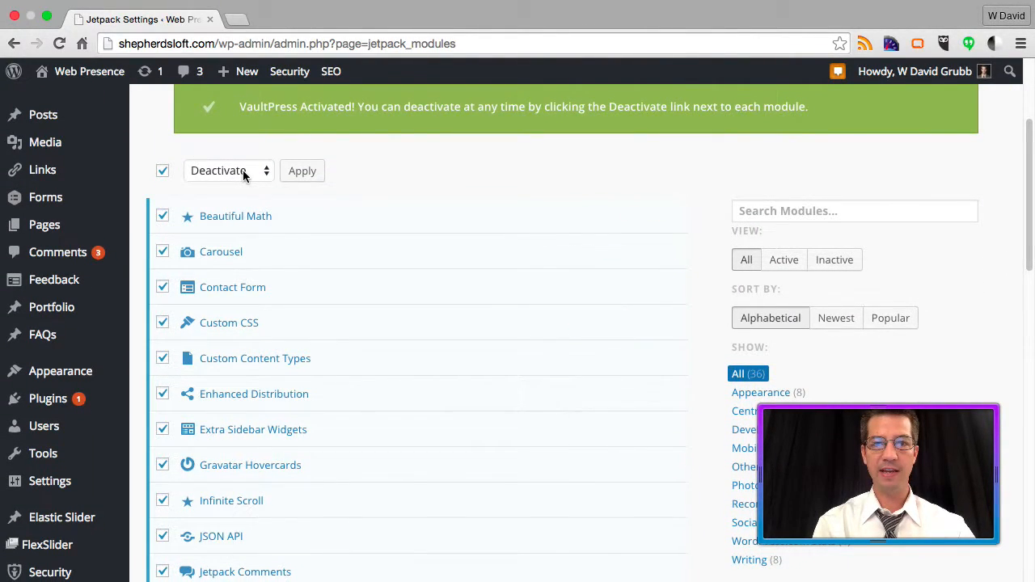
- Apply the bulk deactivation, confirmed by the Beautiful Math deactivated notice
{"action": "left_click", "coordinate": [301, 171]}
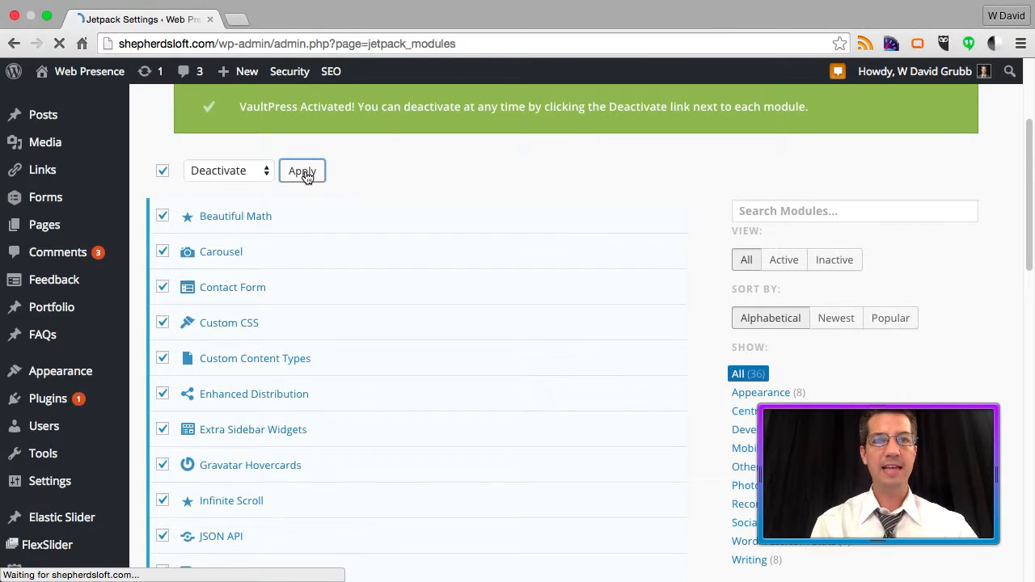
{"action": "left_click", "coordinate": [301, 171]}
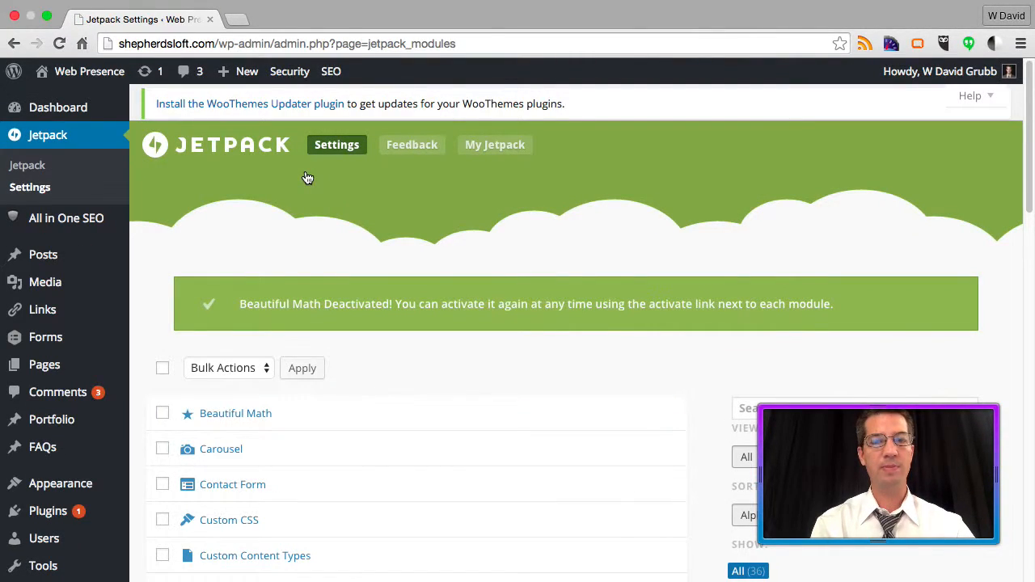